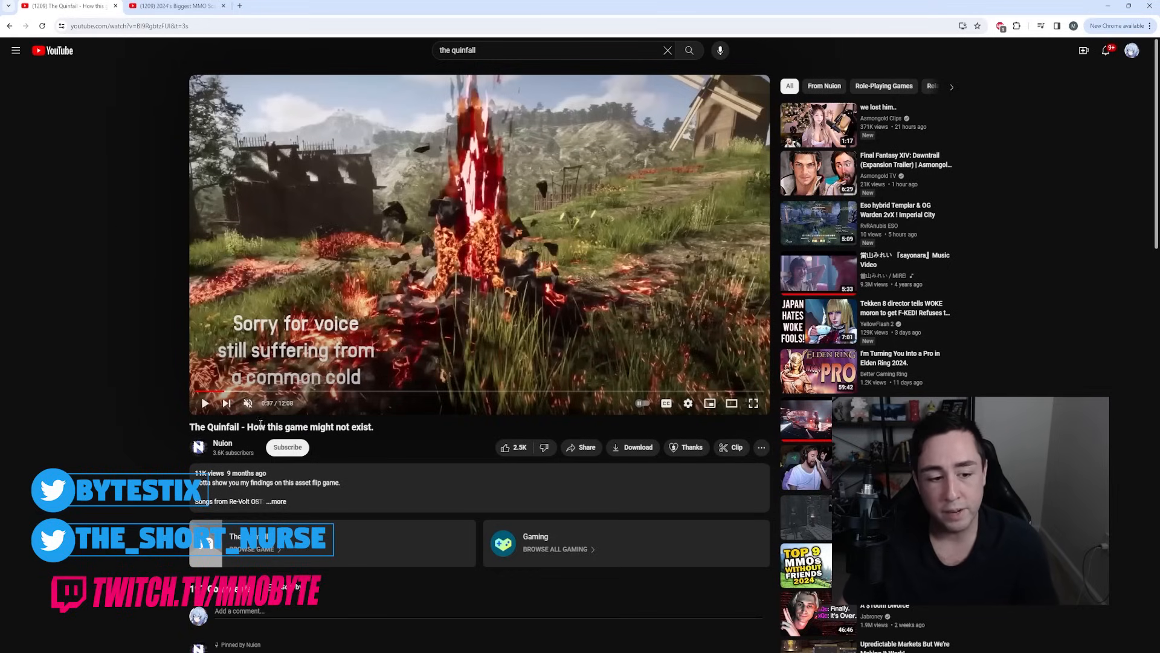
mouse_move(146, 353)
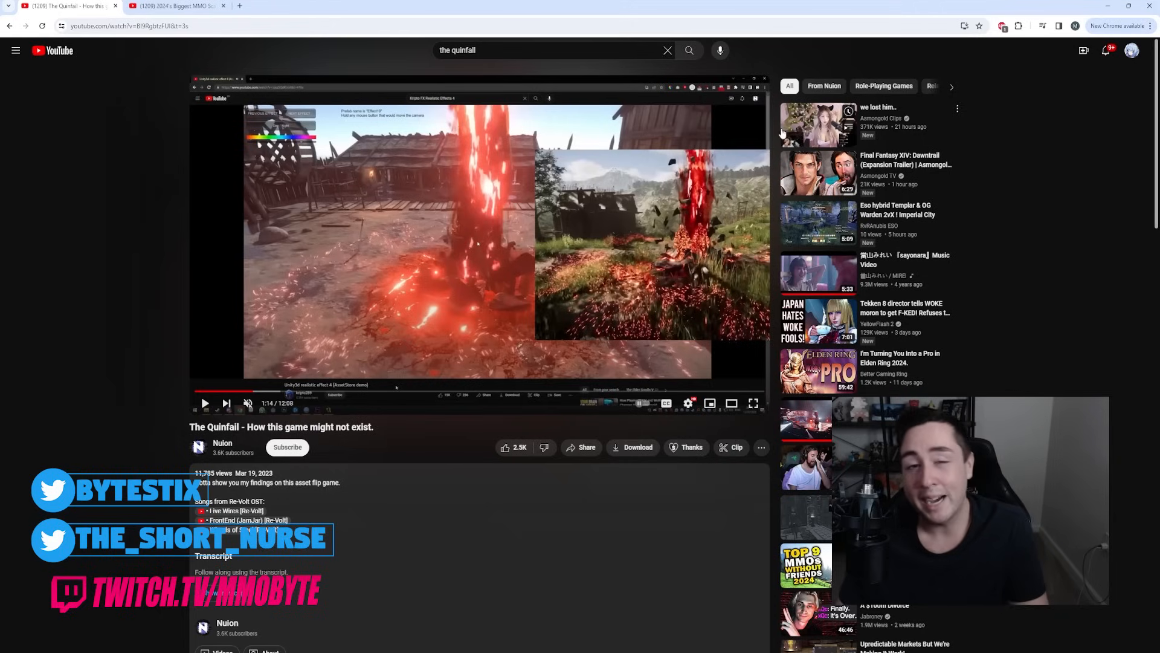
mouse_move(77, 272)
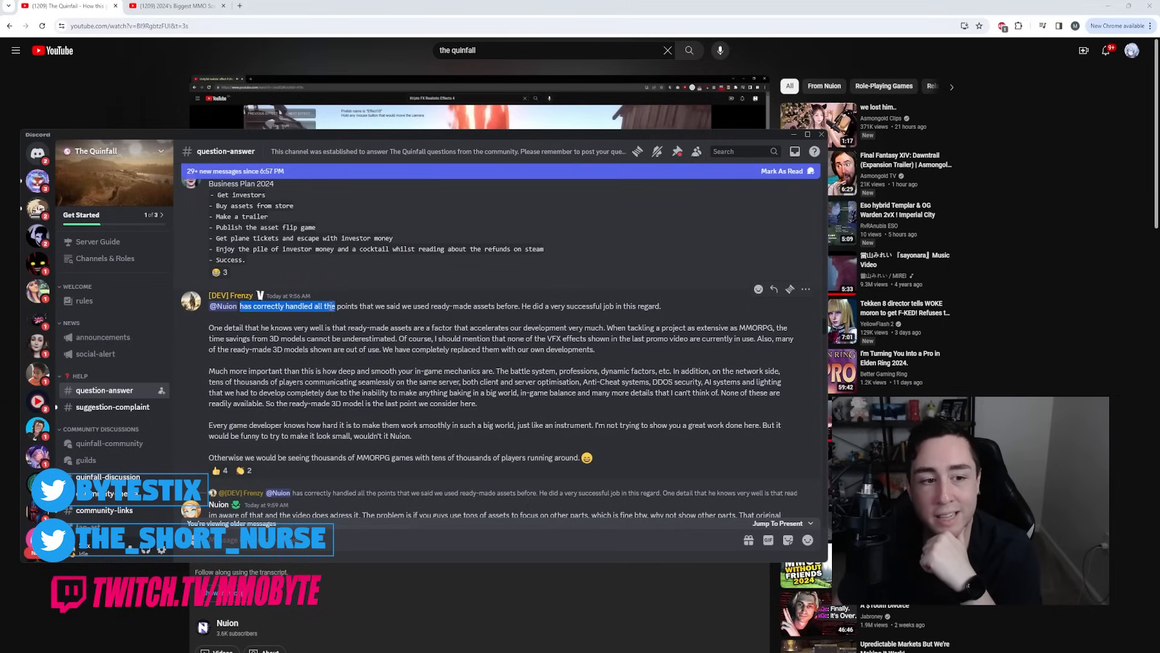
Highlight 'has correctly handled all the' and 'One detail that' at the reply's opening
drag(334, 306, 428, 306)
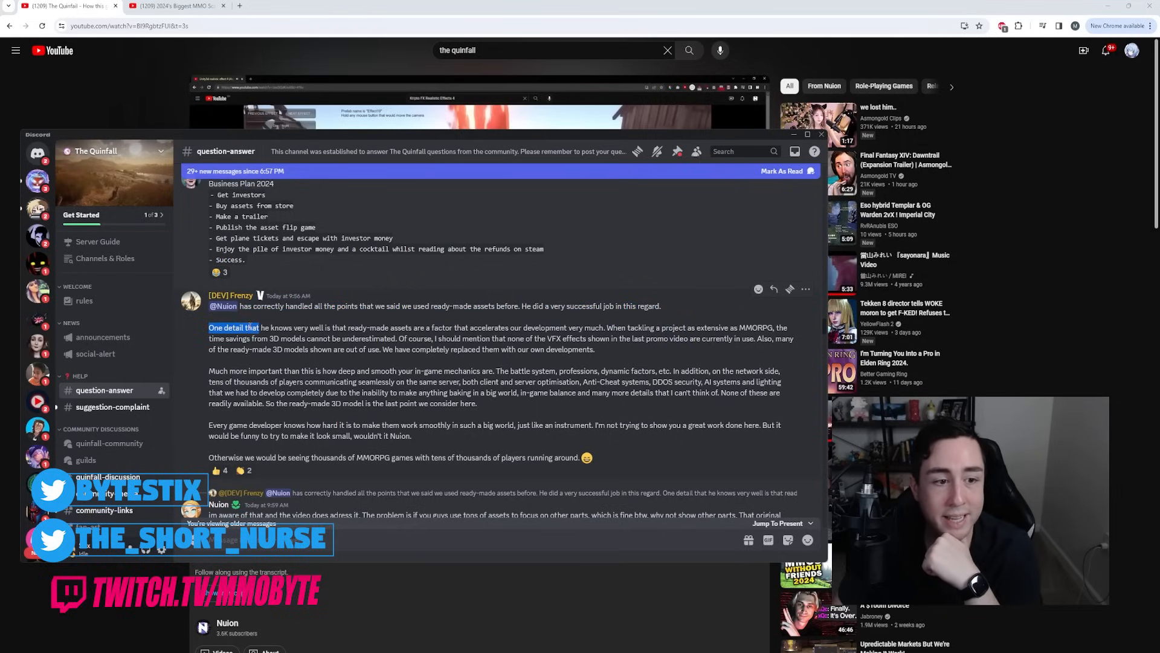
drag(255, 328, 366, 327)
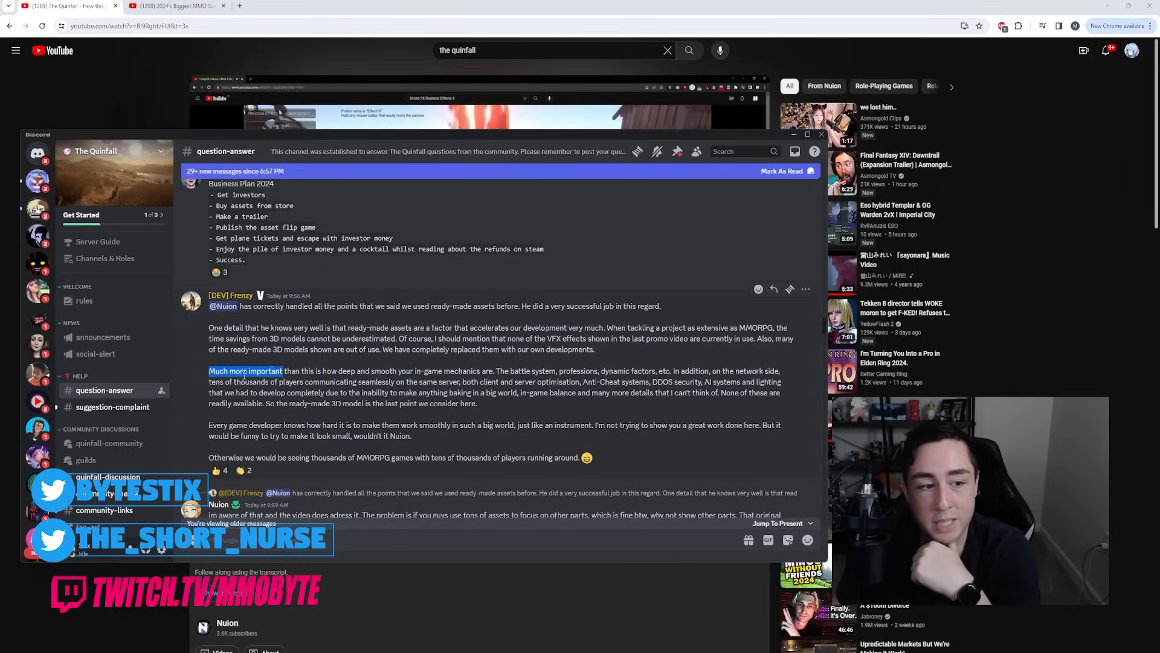
Highlight 'Much more important', 'Anti-Cheat', the DDOS security sentence and the developers' difficulty line
drag(244, 370, 404, 382)
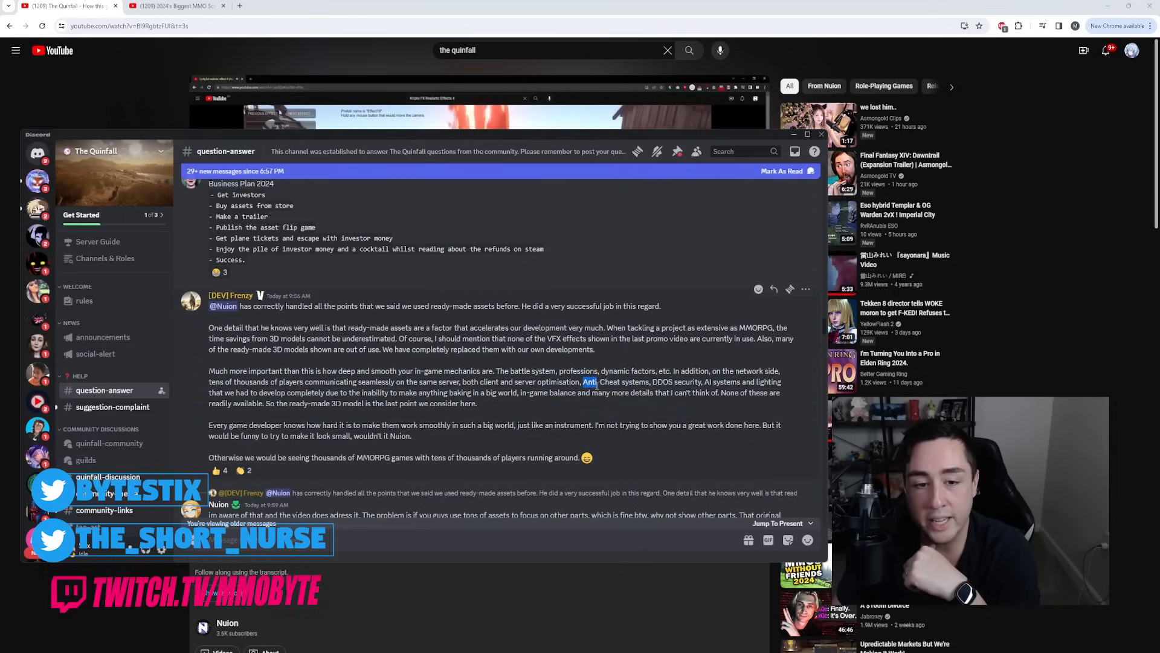
drag(588, 382, 650, 382)
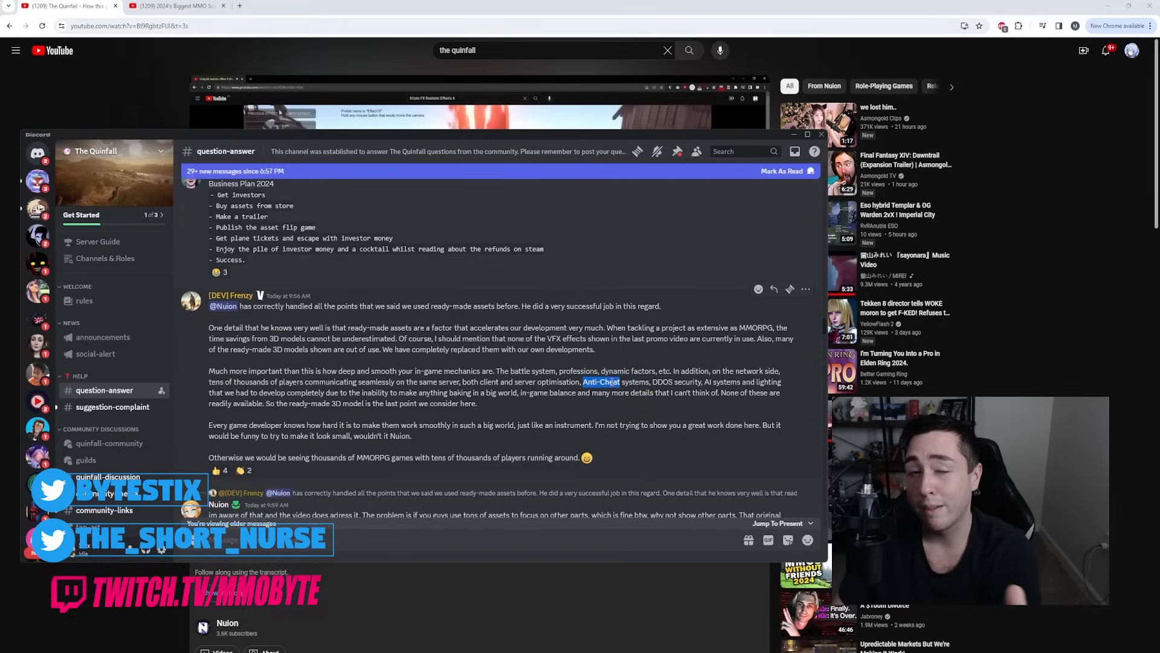
drag(654, 382, 743, 382)
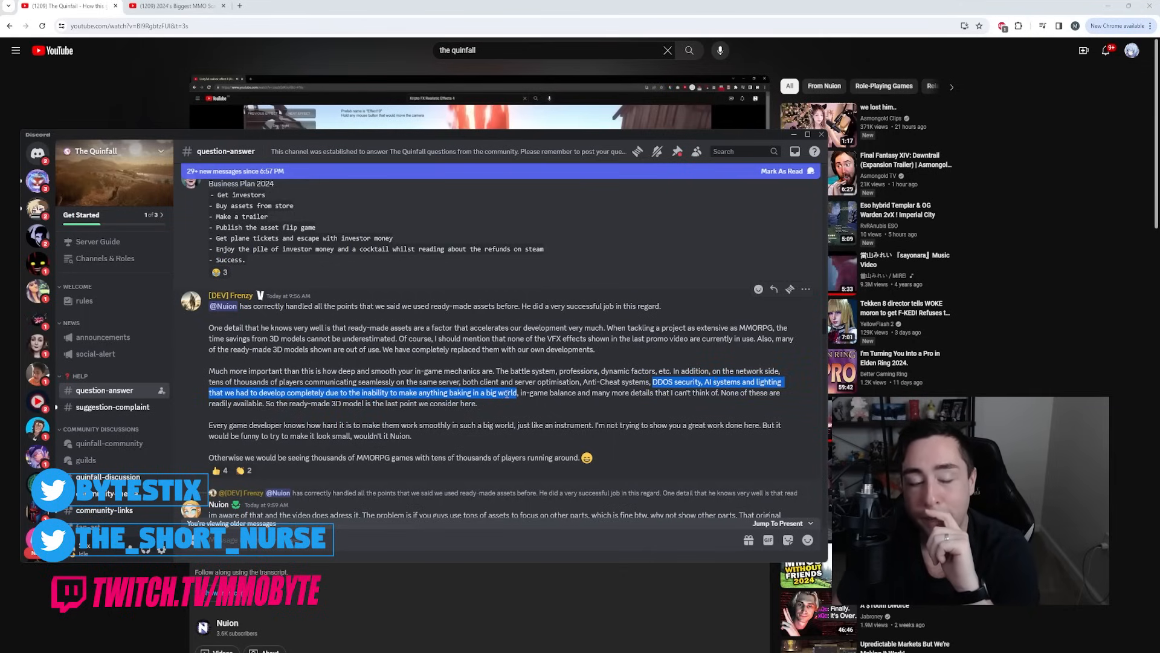
drag(519, 392, 629, 392)
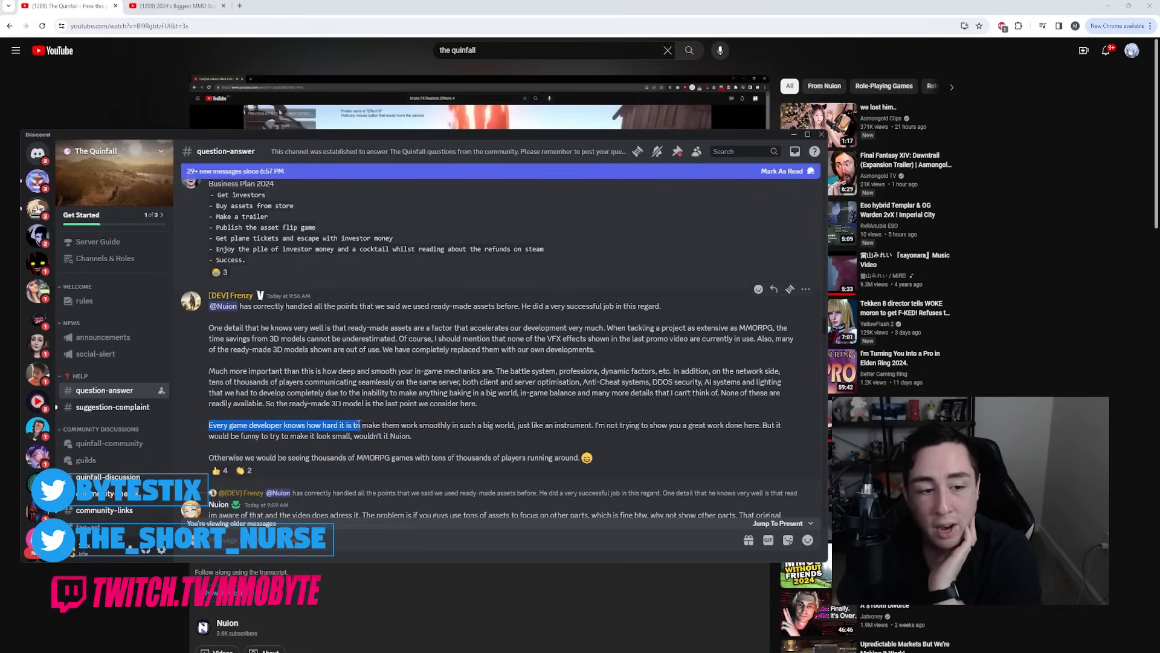
drag(361, 425, 515, 425)
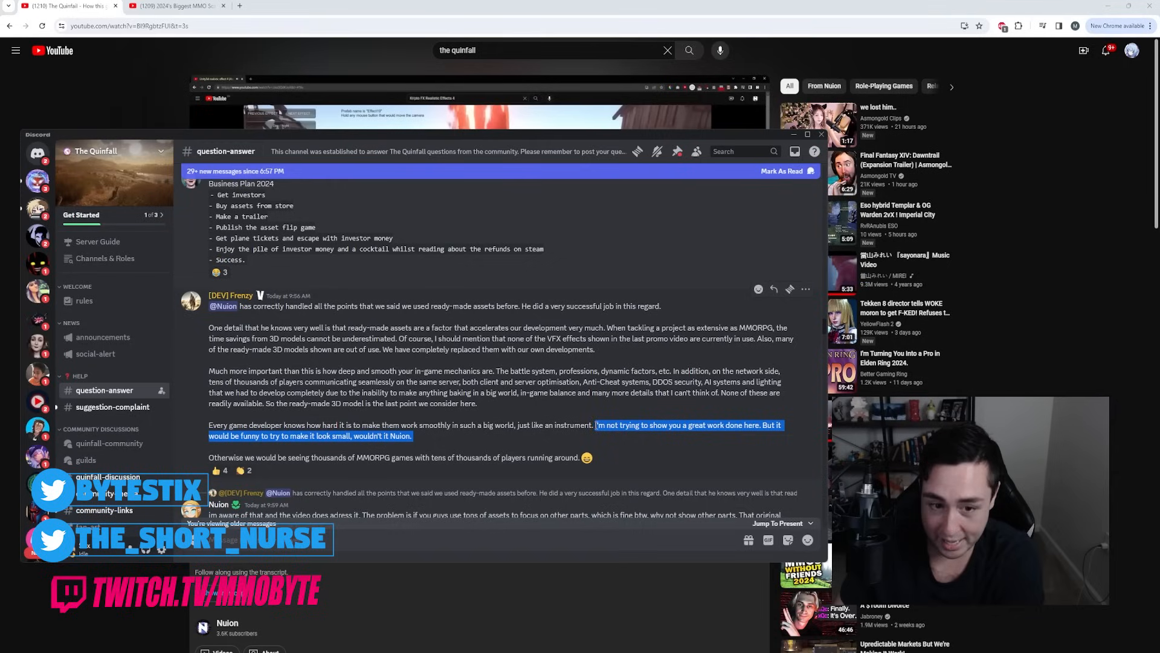
mouse_move(593, 435)
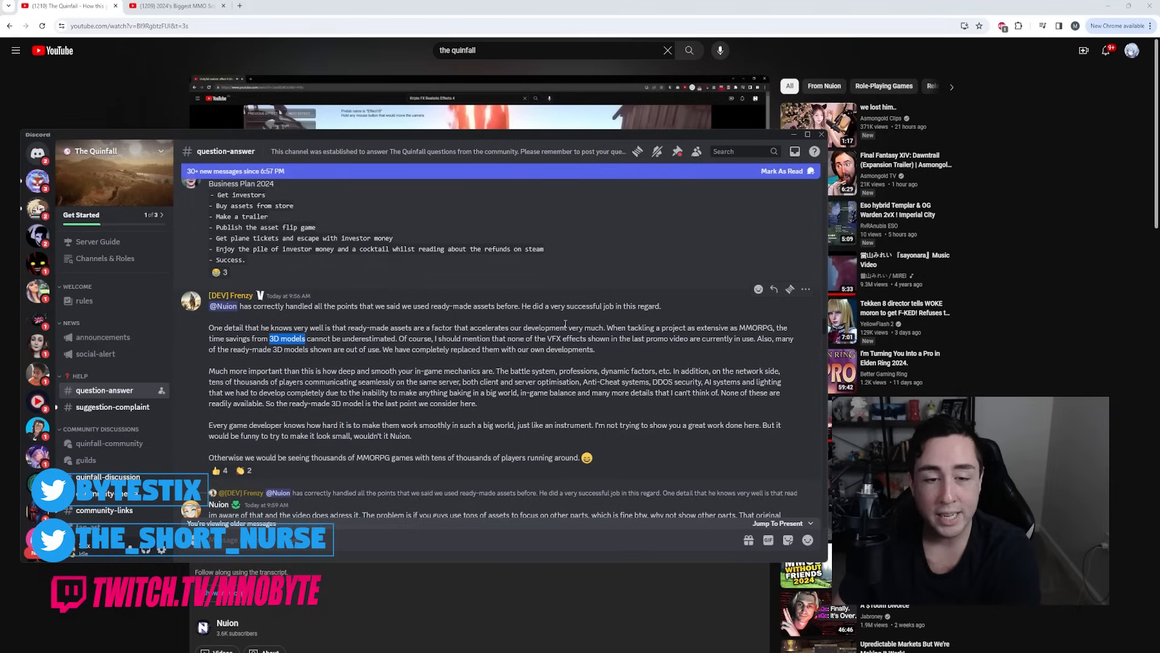
Highlight '3D models' and the closing line about contradictions saved for the next video
double_click(567, 339)
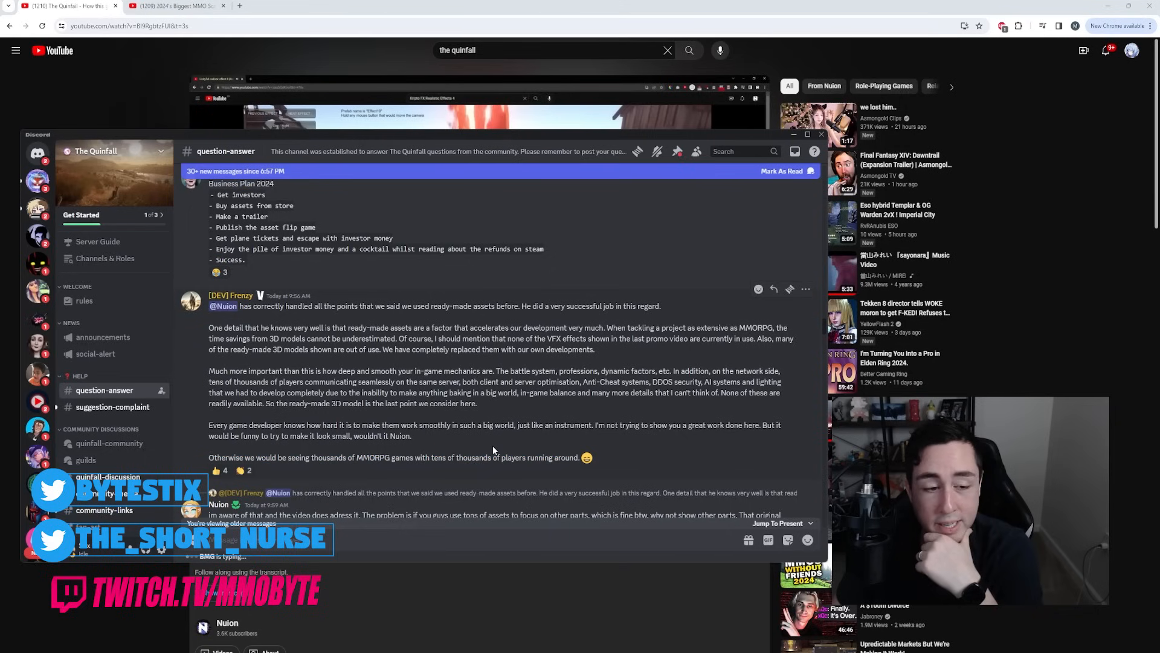
scroll(down, 3)
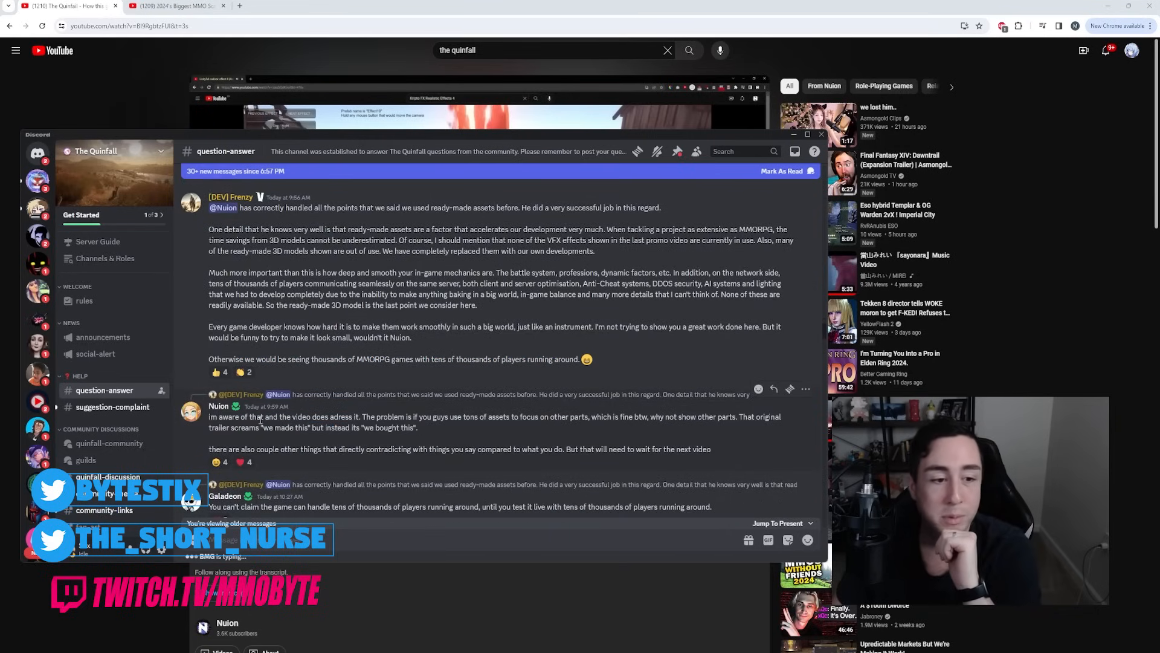
drag(311, 417, 374, 417)
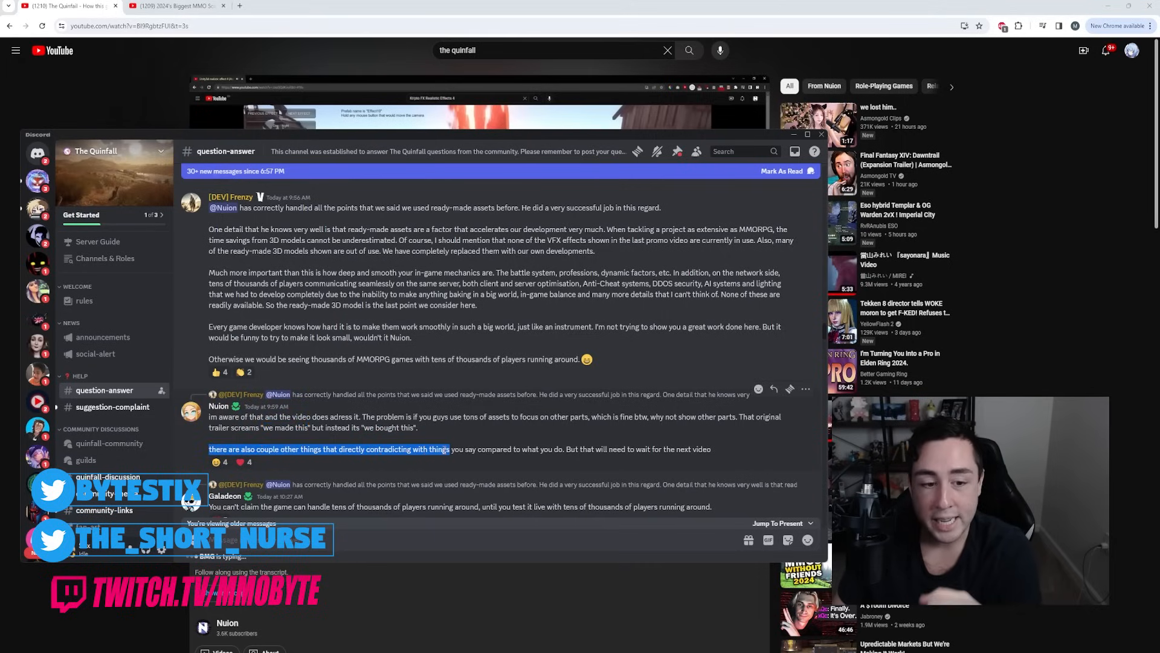
drag(449, 450, 562, 449)
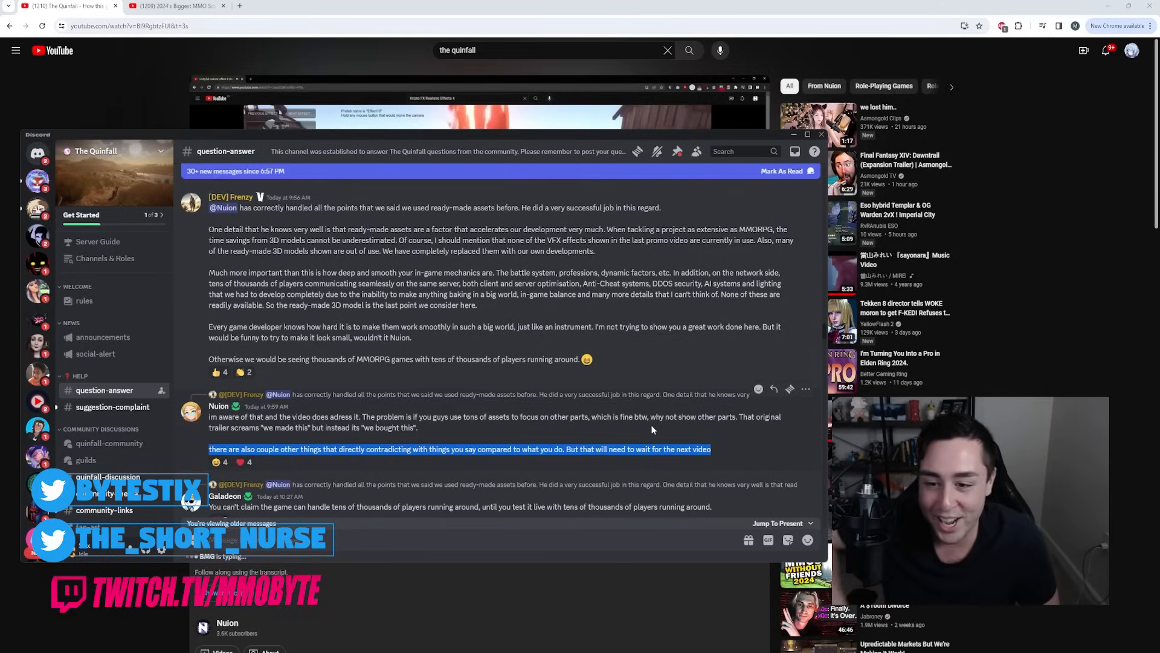
scroll(down, 3)
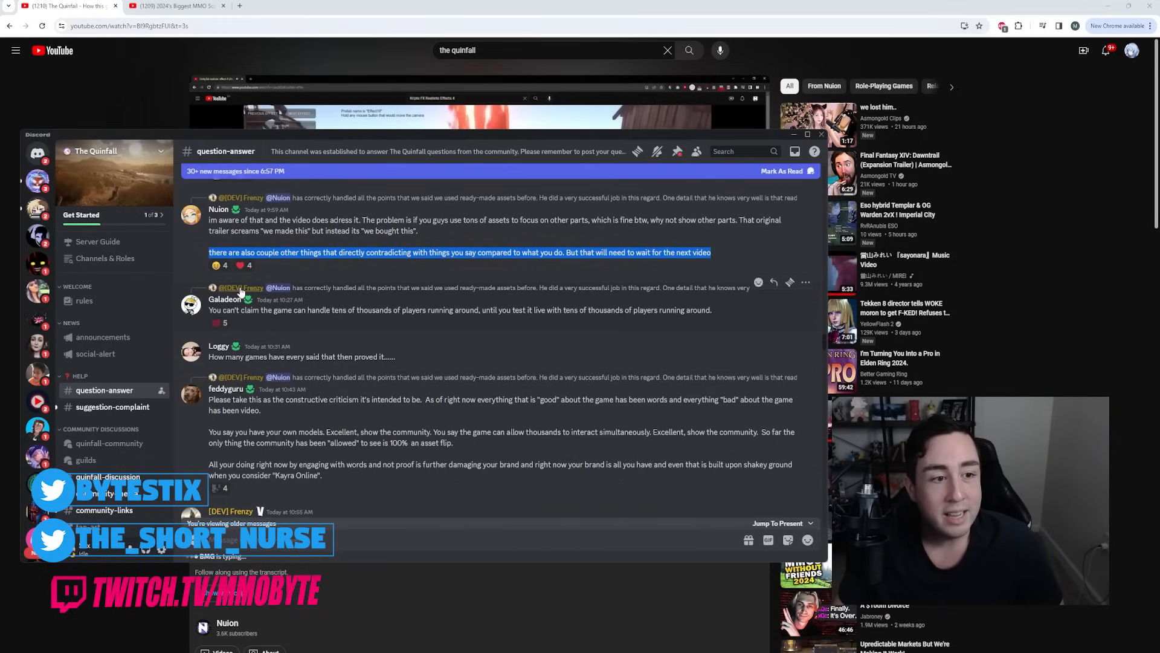
Highlight the claim that the game can handle tens of thousands of players
double_click(266, 310)
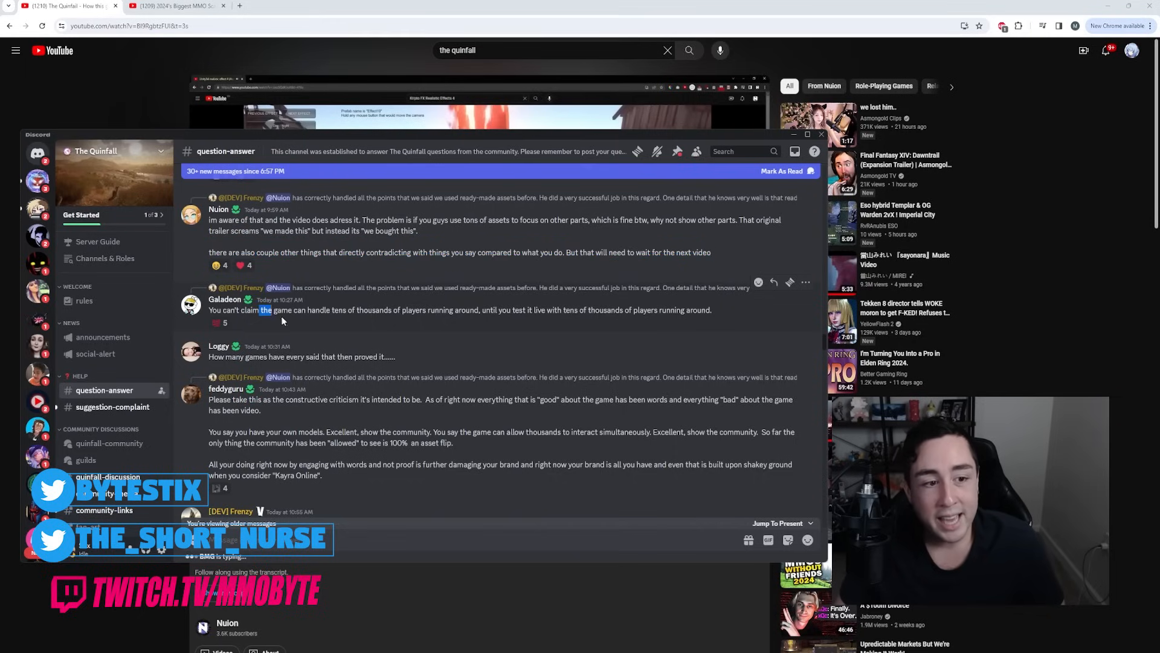
drag(265, 310, 453, 310)
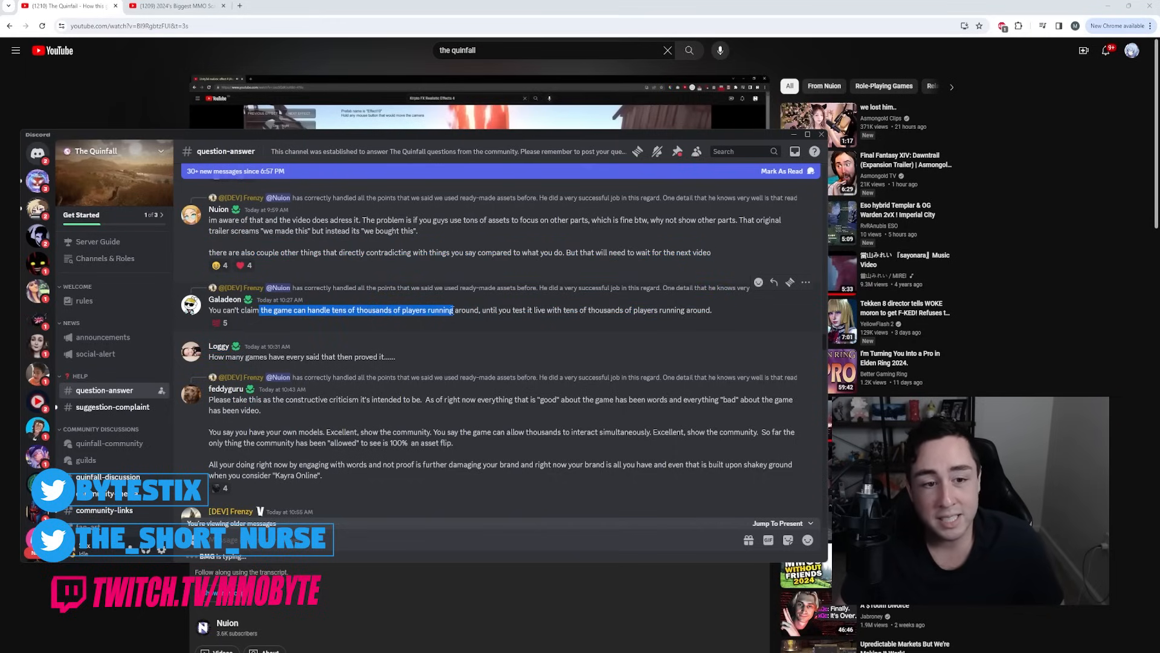
drag(454, 309, 624, 309)
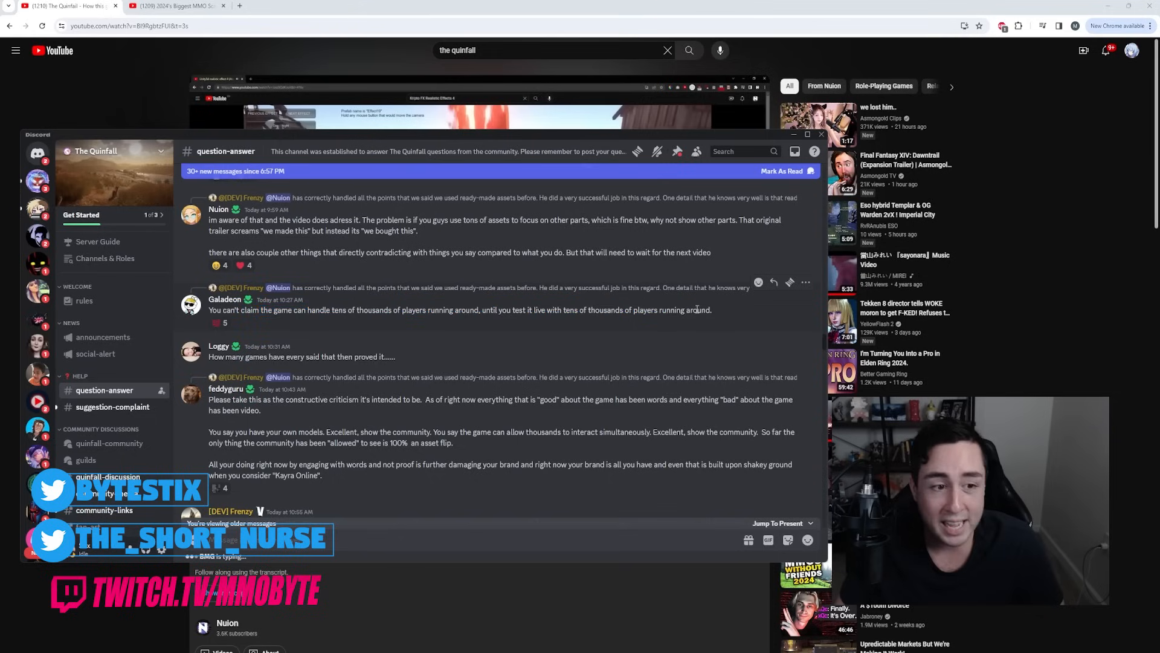
scroll(down, 3)
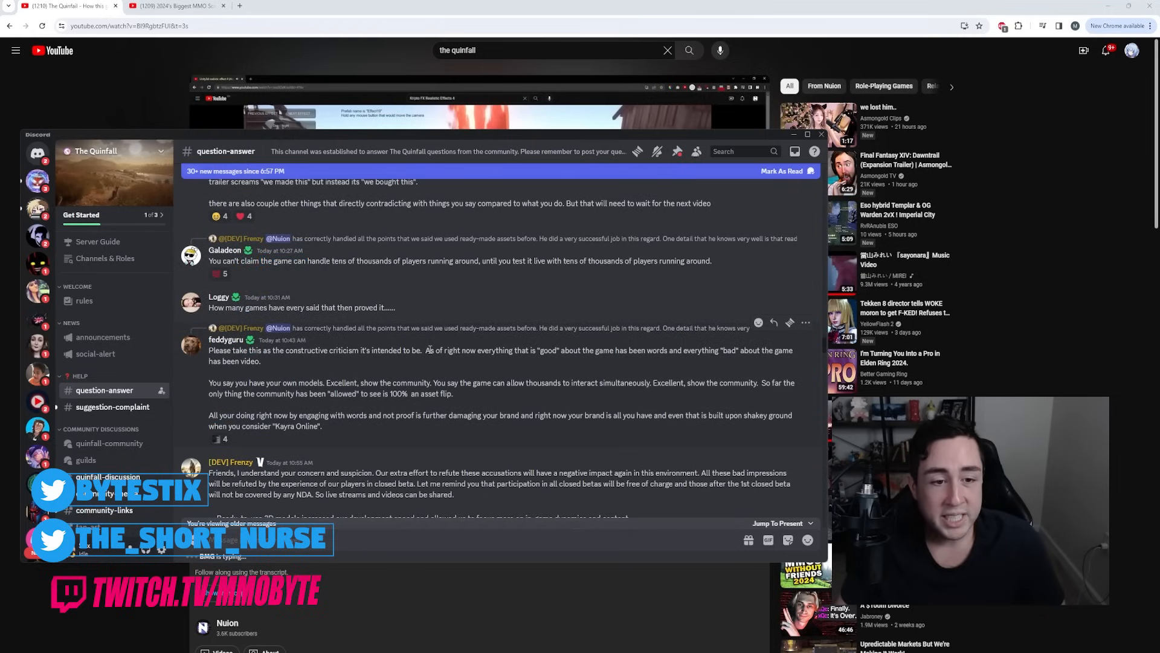
drag(427, 349, 592, 349)
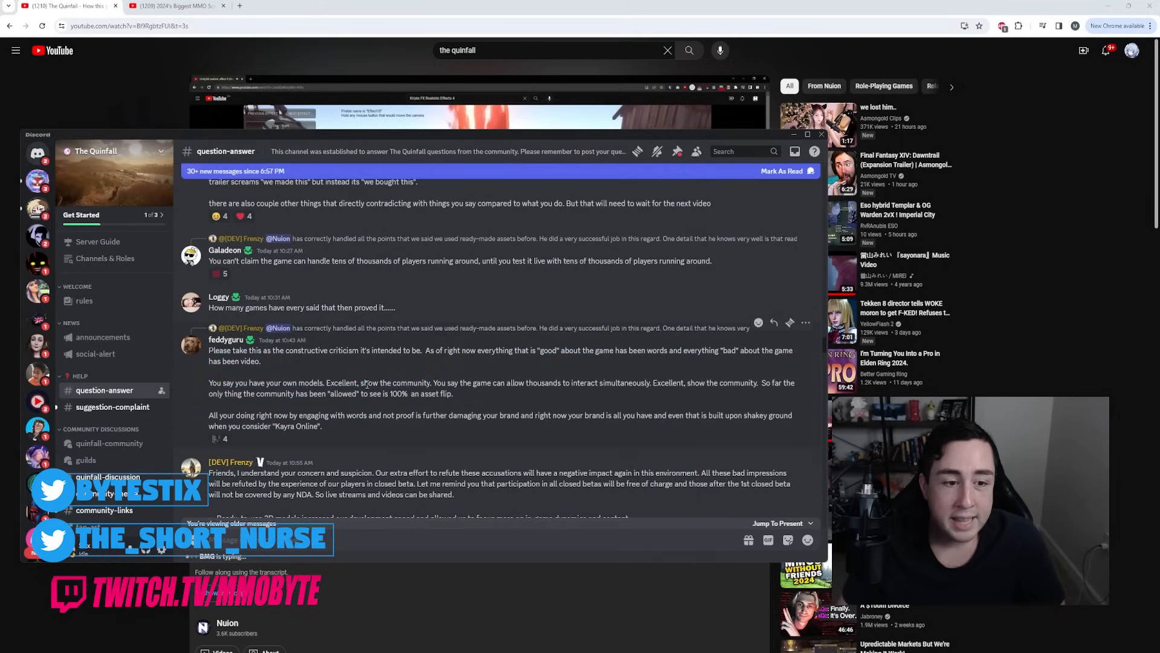
drag(361, 383, 430, 383)
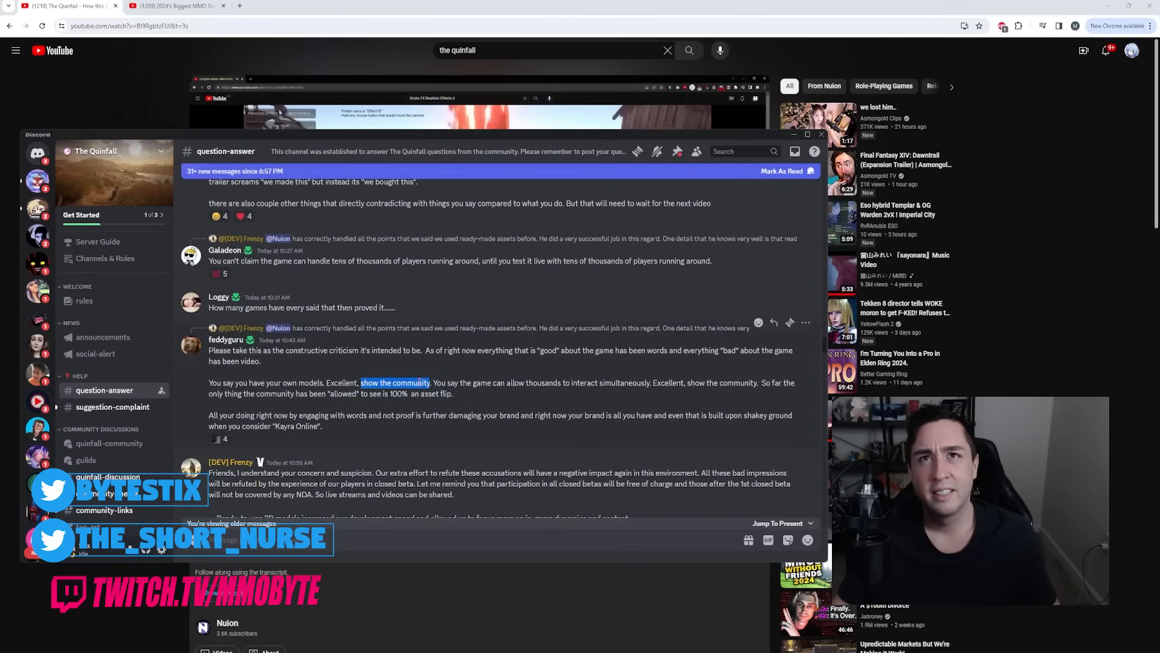
scroll(down, 3)
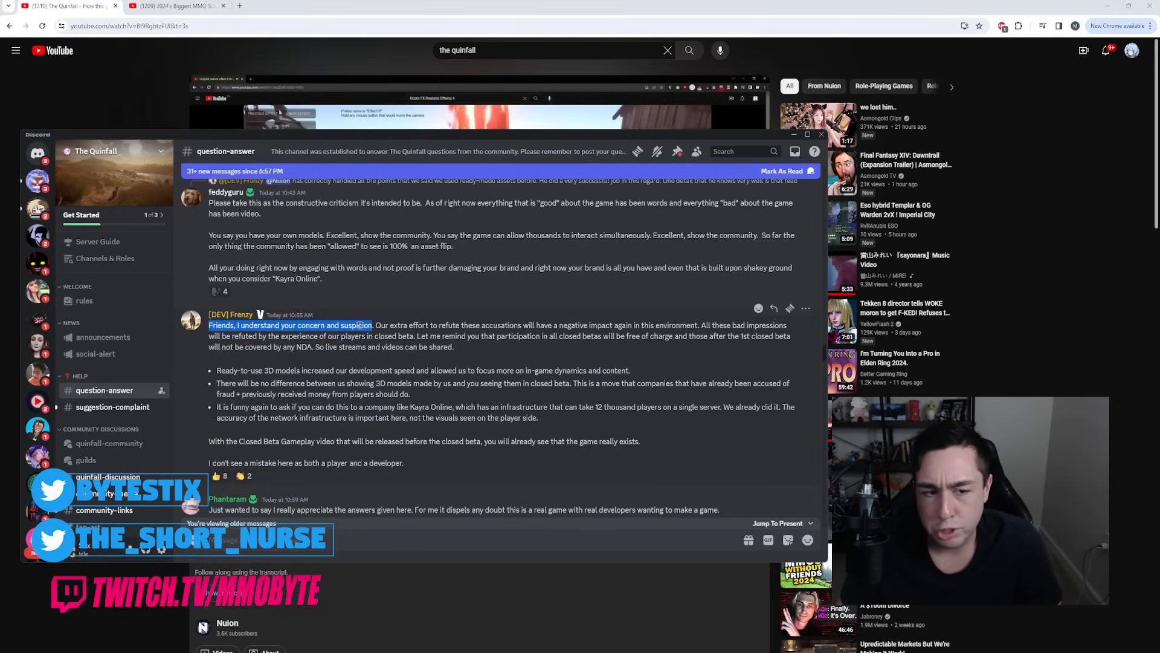
Highlight the free closed-beta reminder, then the claim that ready-to-use 3D models sped development
drag(374, 325, 480, 325)
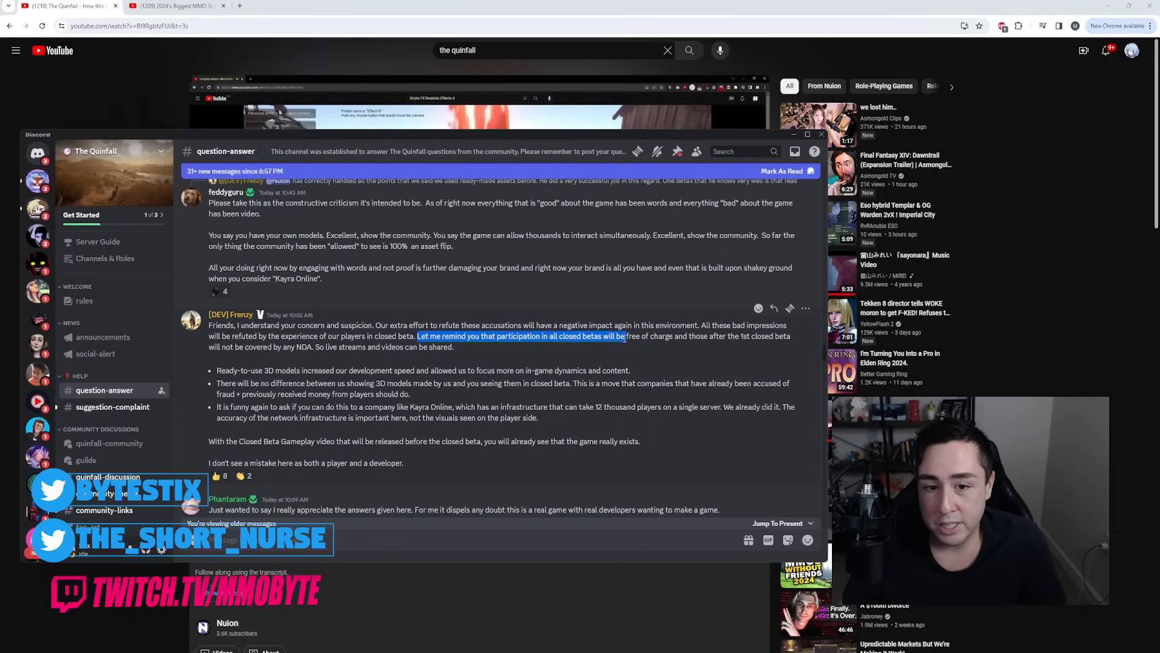
drag(629, 336, 775, 336)
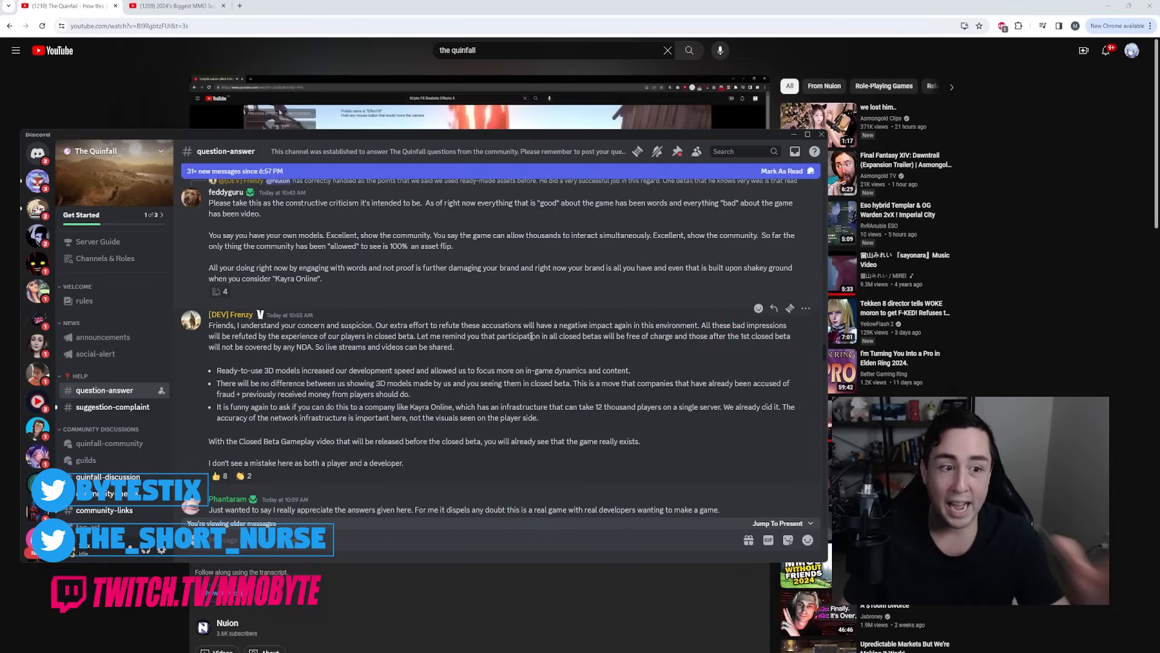
mouse_move(453, 346)
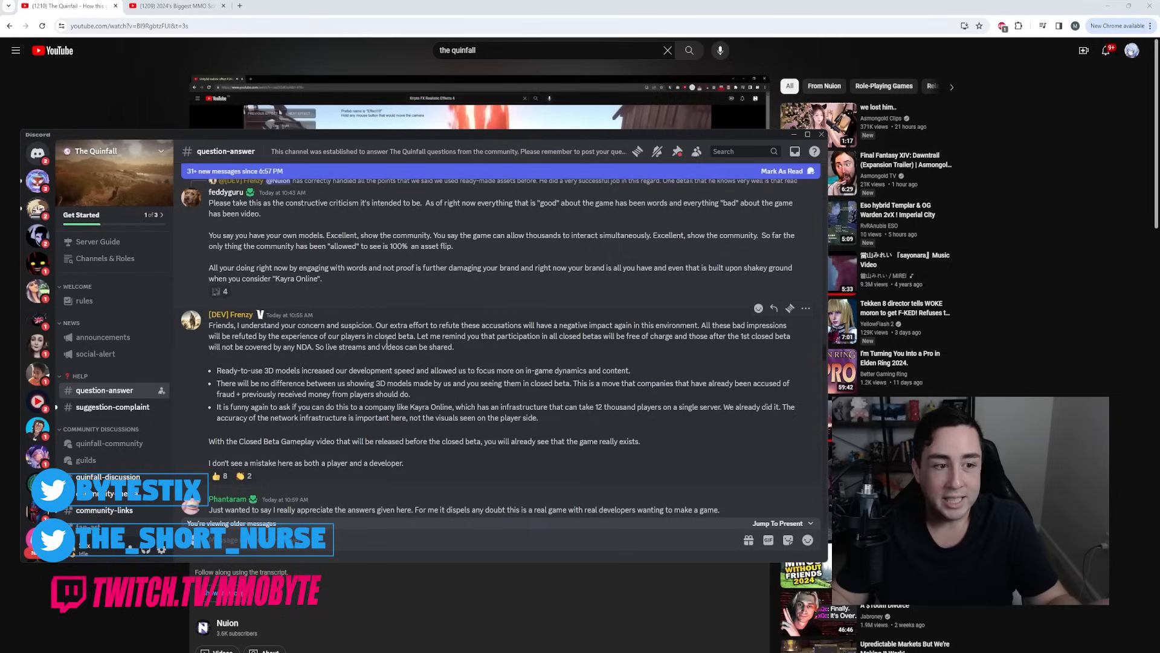
drag(314, 347, 429, 347)
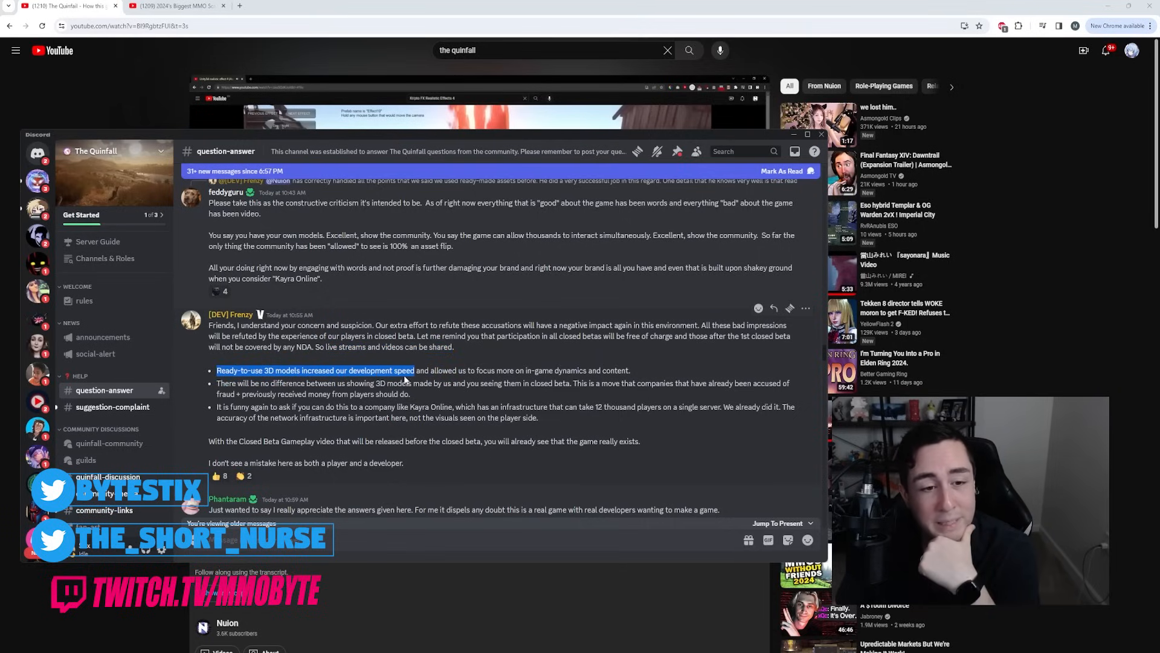
Highlight the whole first bullet, 'showing' in the second bullet, and 'Closed Beta Gameplay' in the closing paragraph
drag(411, 369, 629, 370)
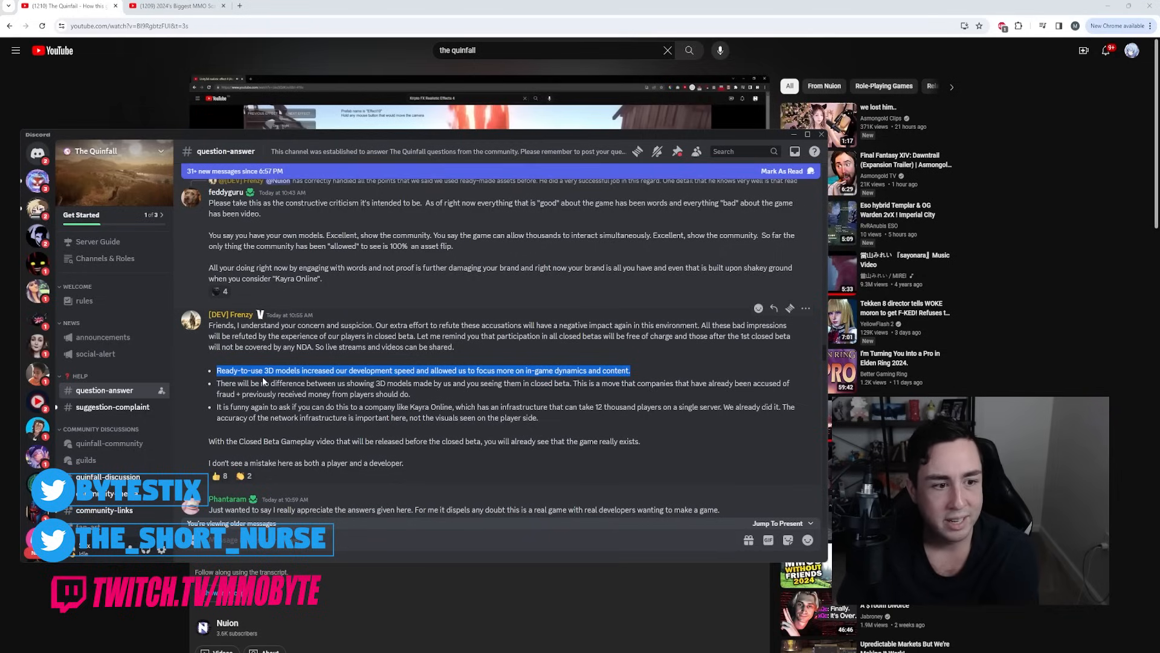
drag(216, 383, 411, 394)
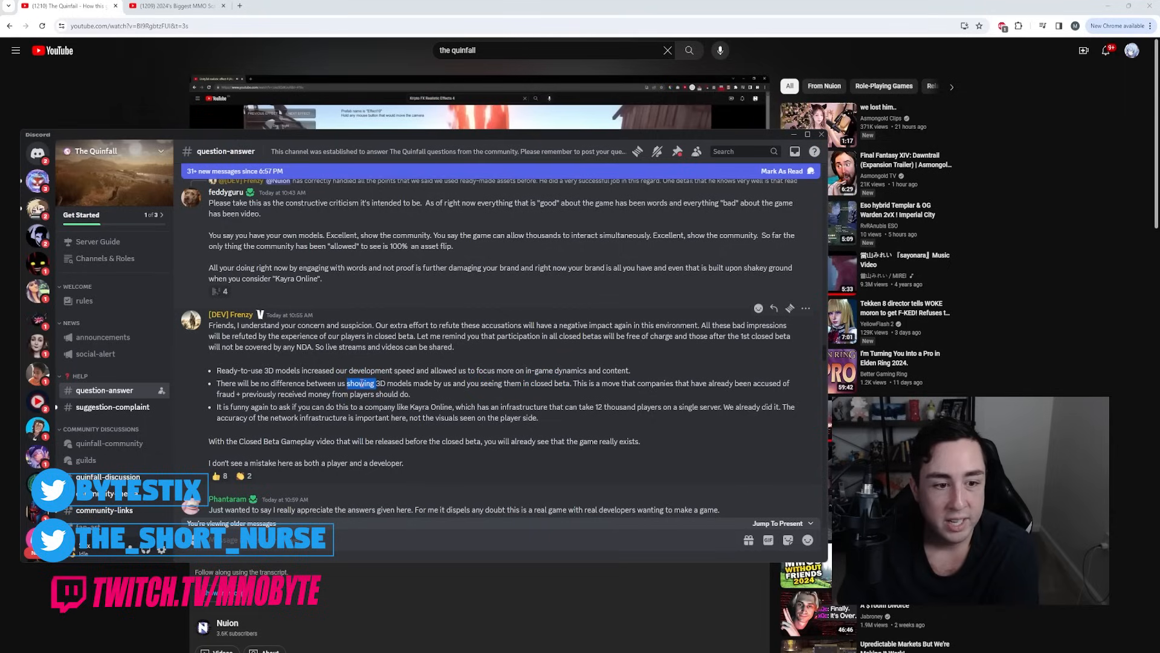
drag(348, 384, 411, 384)
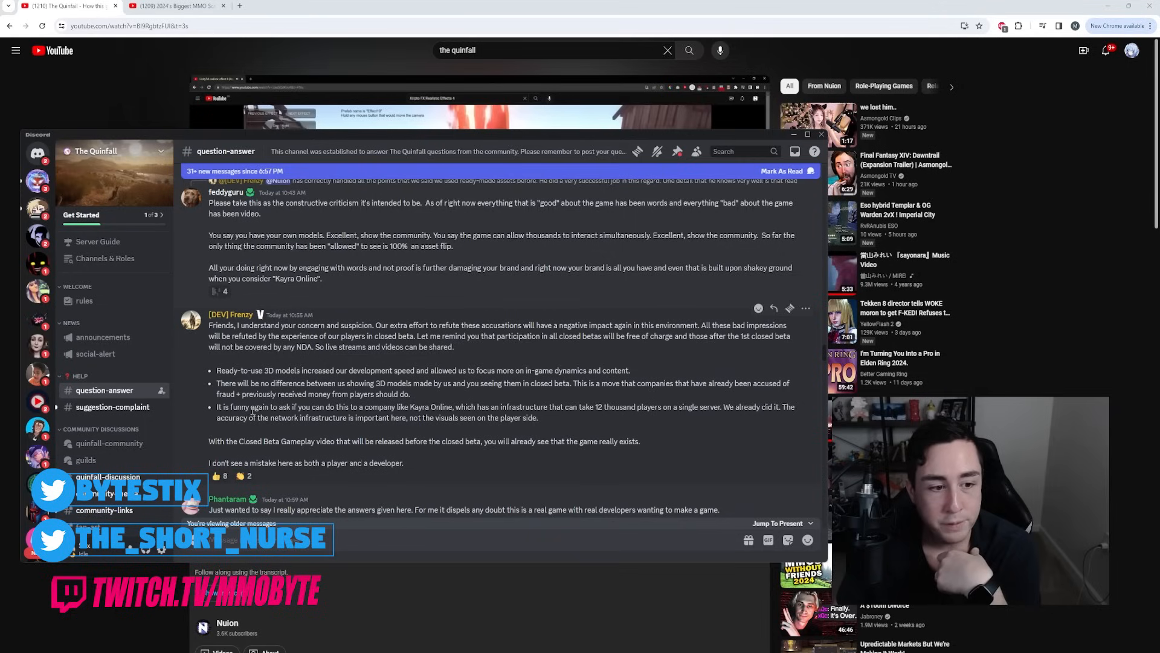
drag(232, 407, 411, 408)
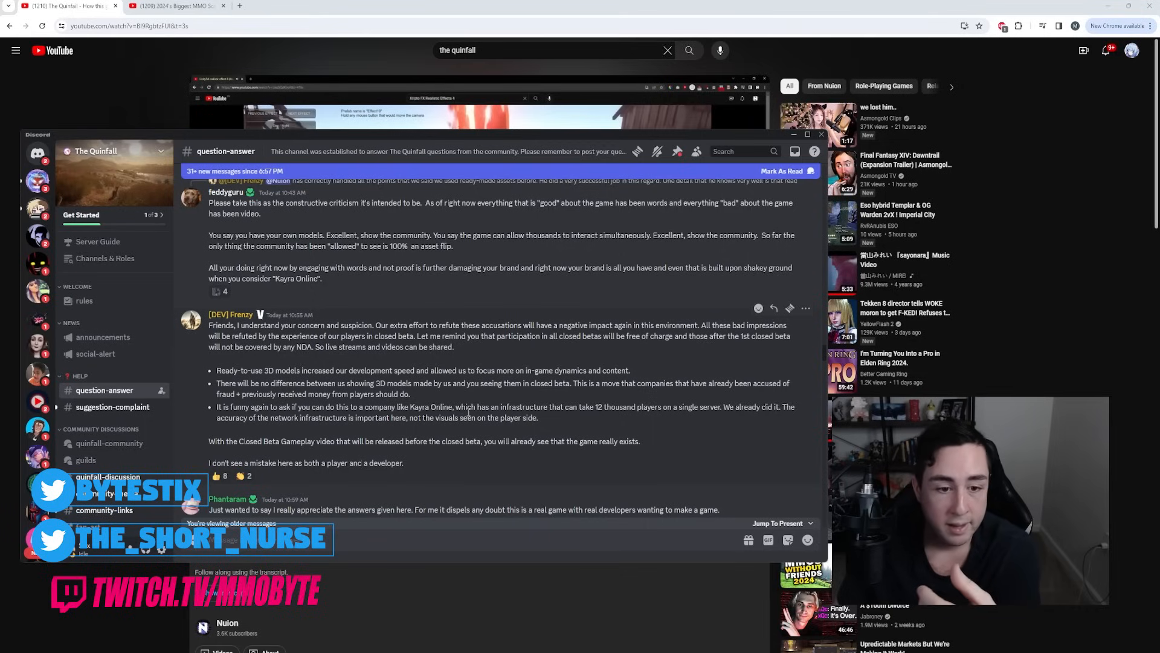
drag(456, 406, 675, 407)
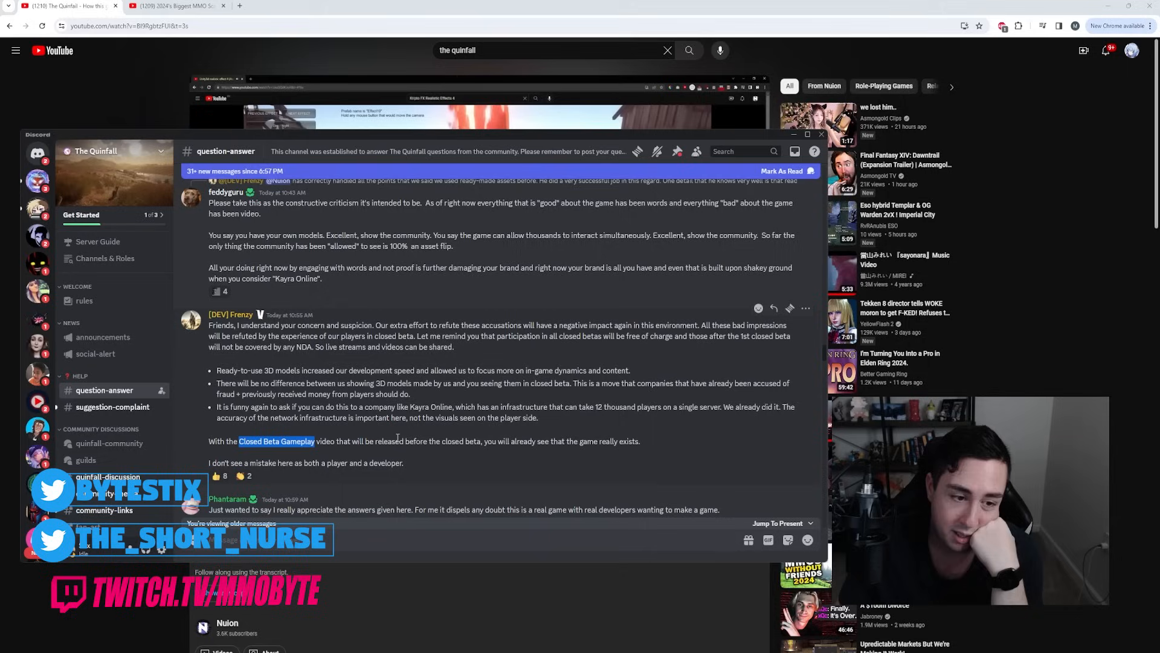
mouse_move(384, 438)
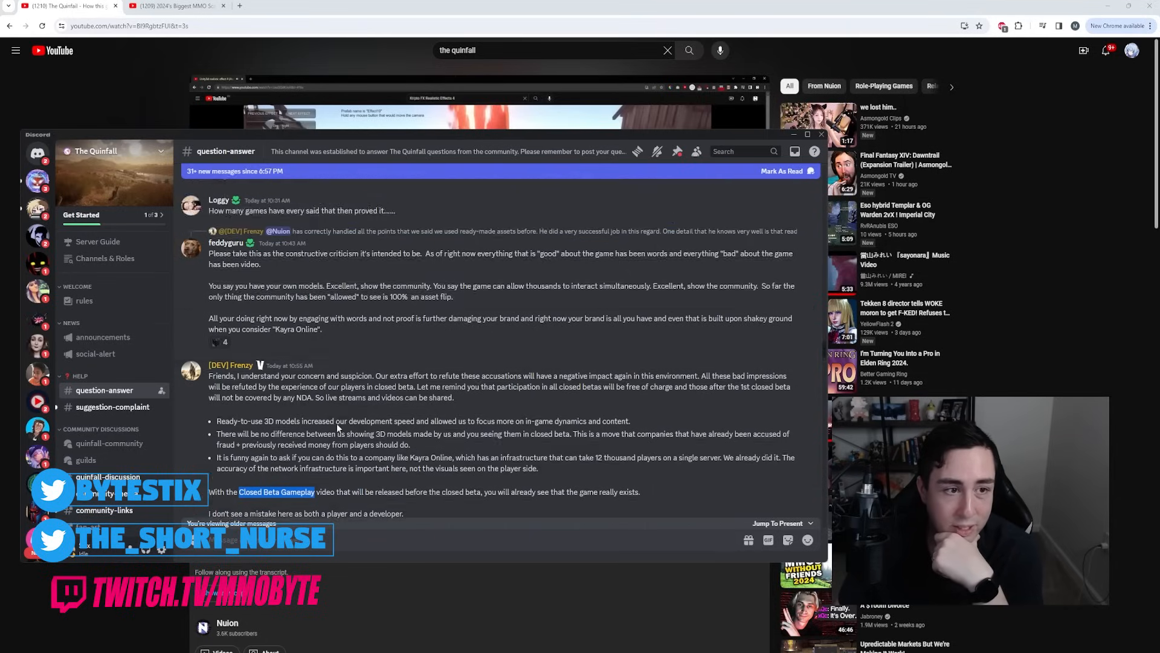
Scroll past Frenzy's replies to Phantaram's response praising the answers about ready-made assets
scroll(down, 3)
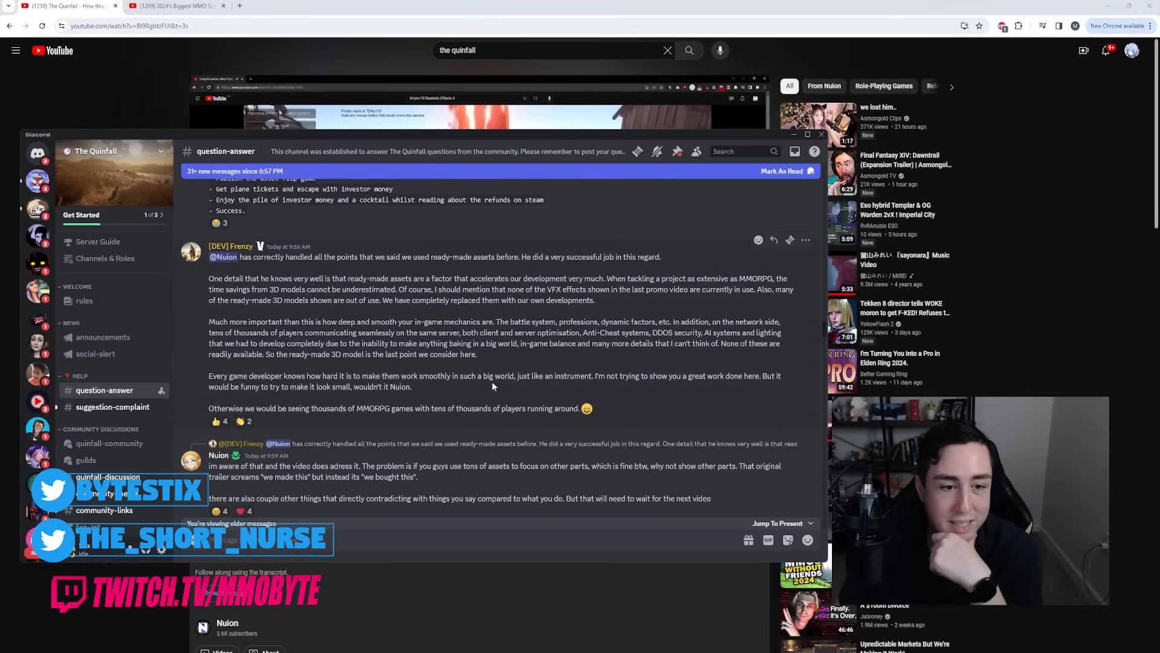
double_click(401, 387)
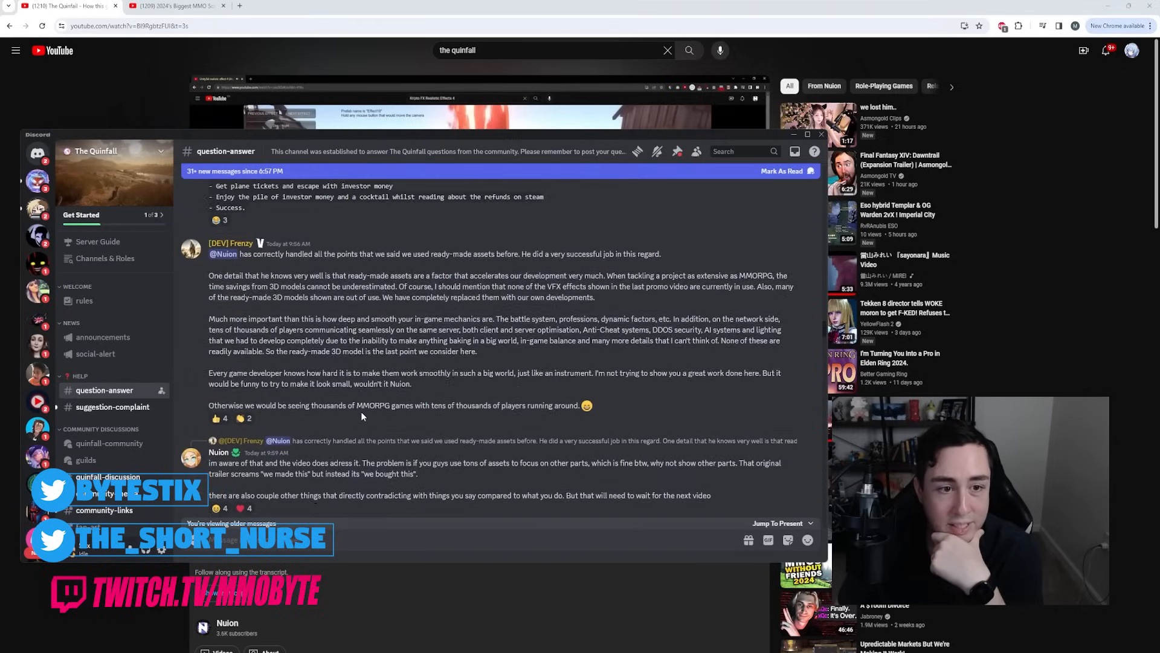
scroll(down, 3)
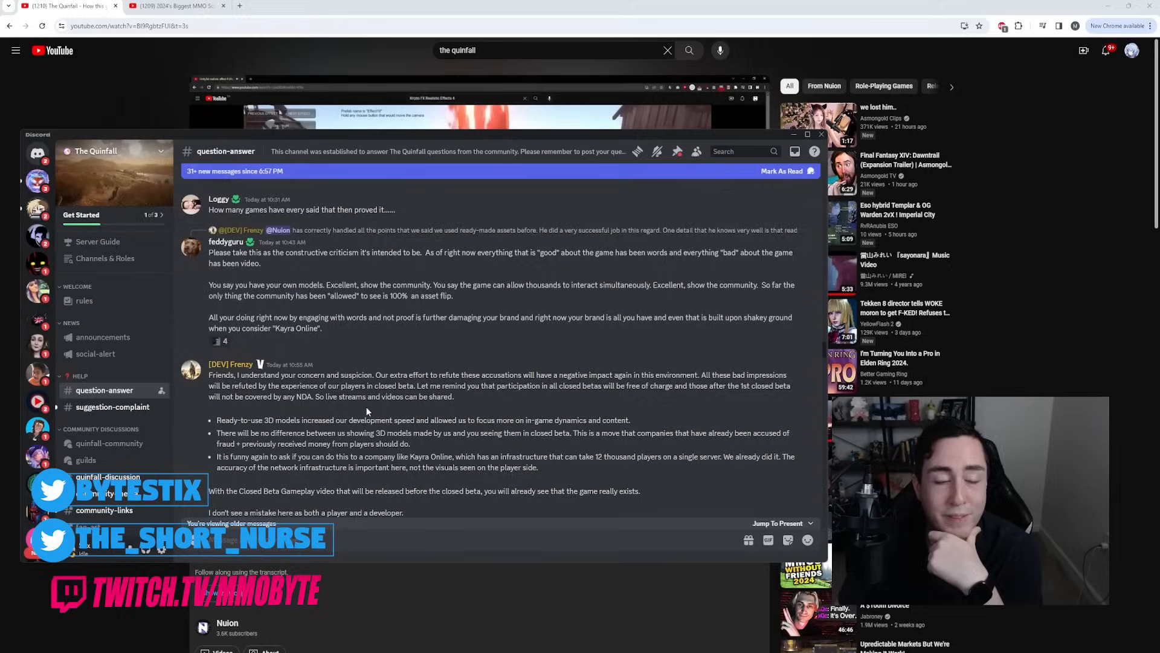
scroll(down, 3)
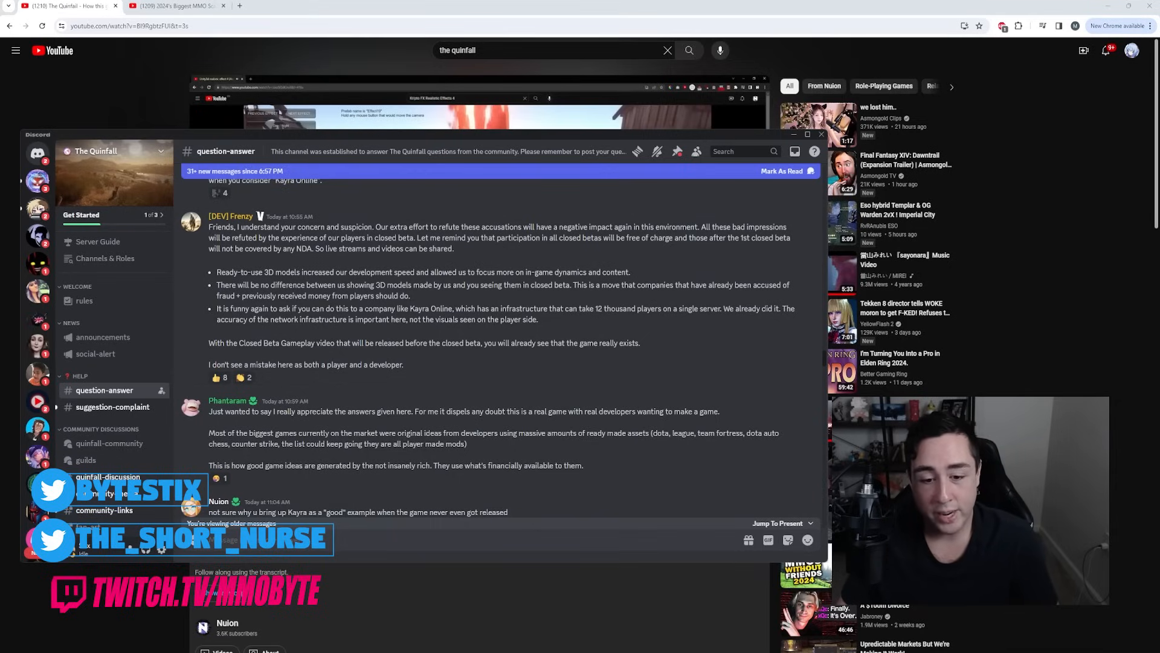
Switch to the YouTube results and open 'An MMORPG Too Good to be True? | Quinfall | 2023 MMO'
click(821, 134)
text( mmobyte)
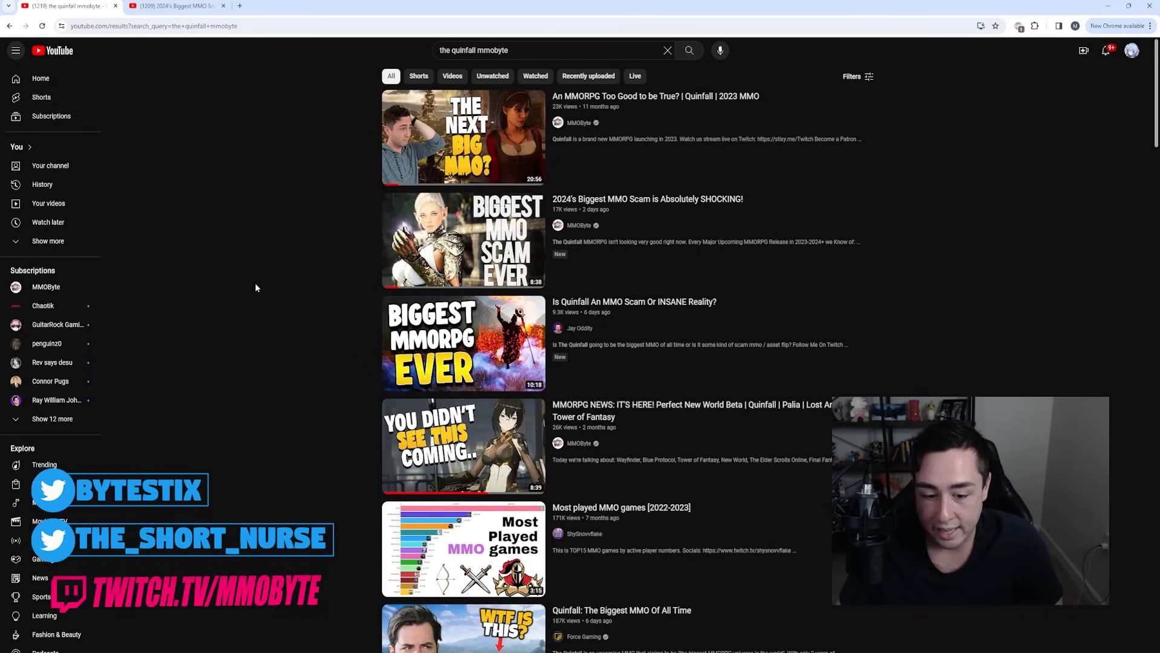
click(463, 137)
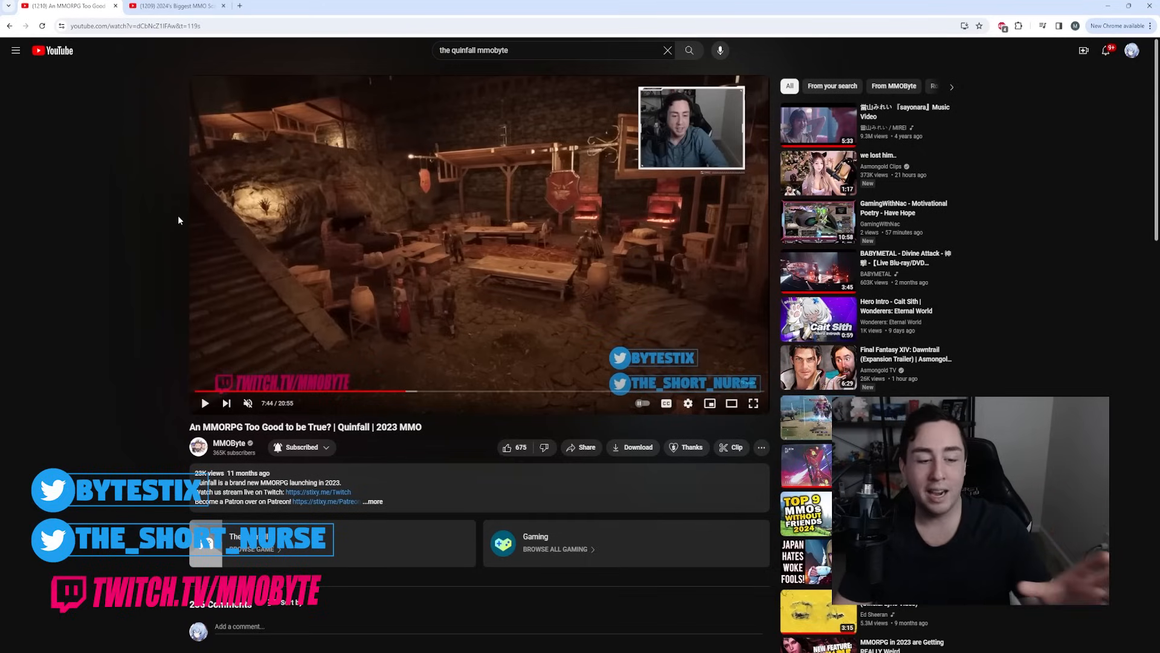